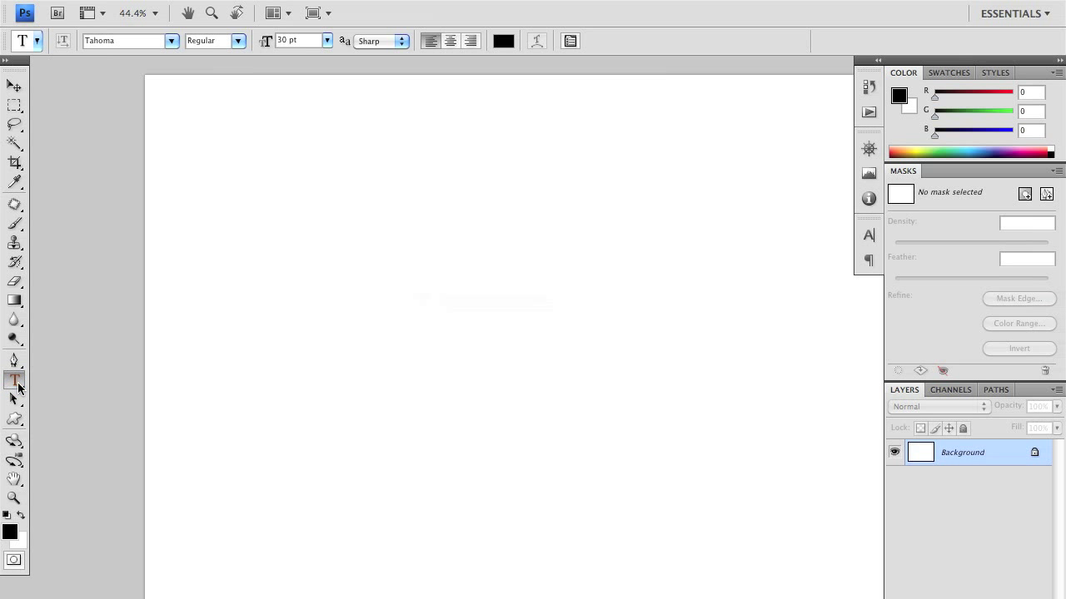
- Place a new text layer on the canvas reading 'Change the text'
left_click(216, 287)
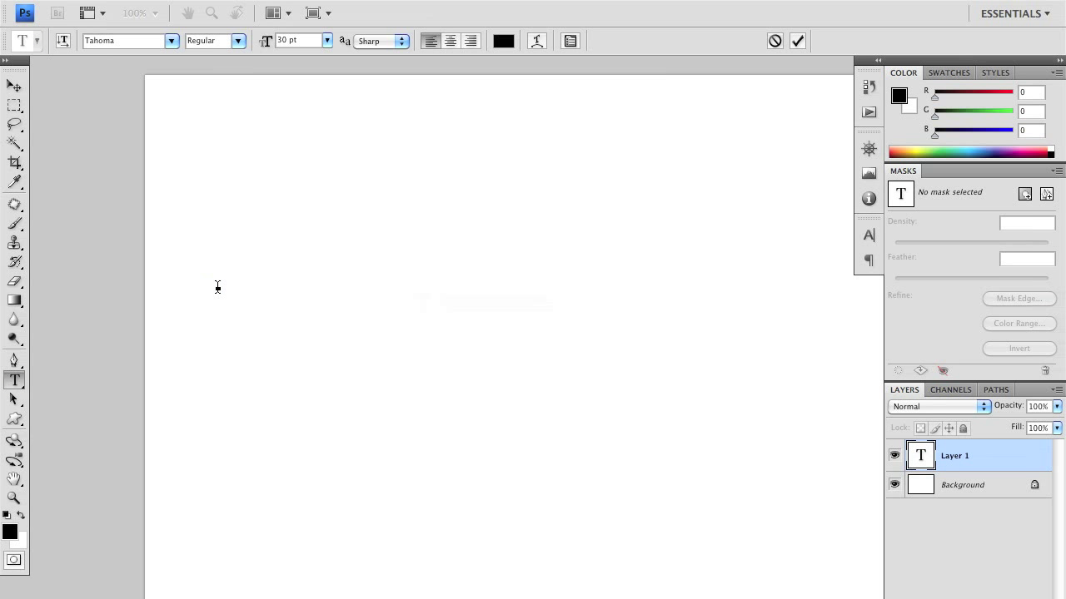
type("Chang")
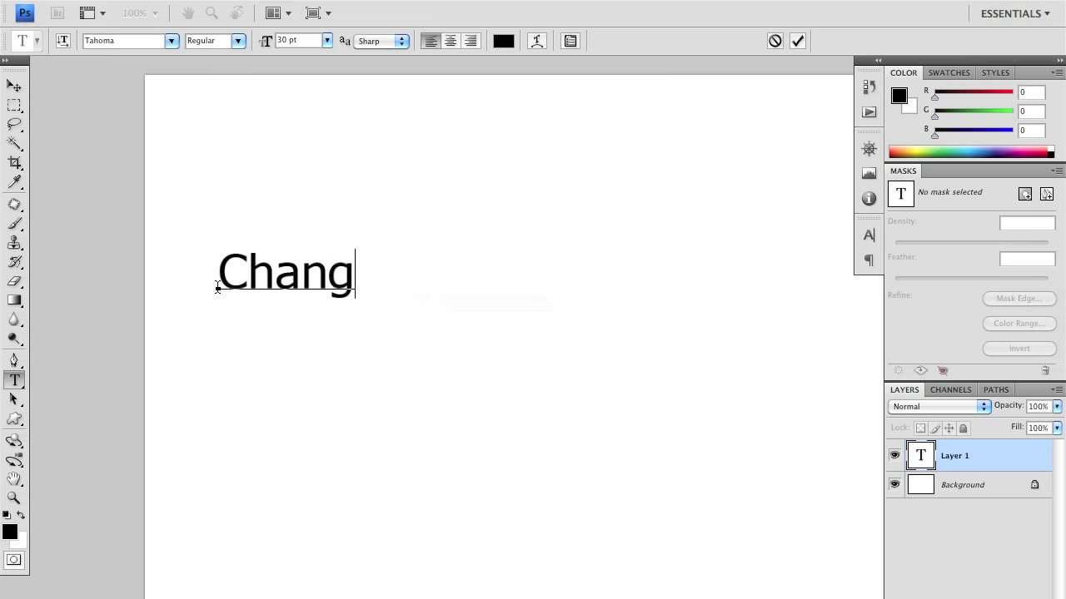
type("e the te")
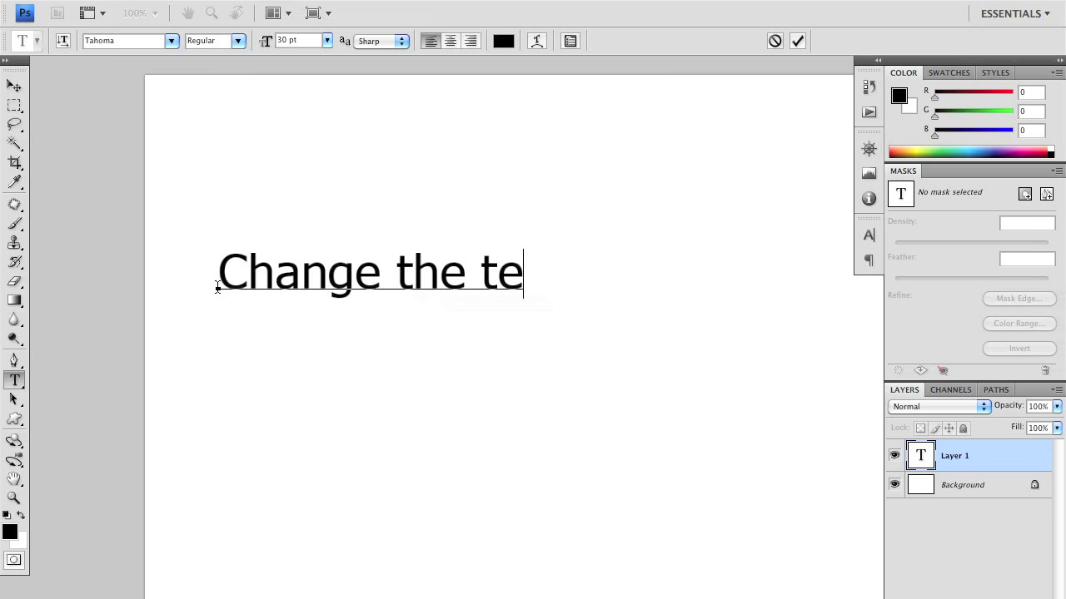
type("xt")
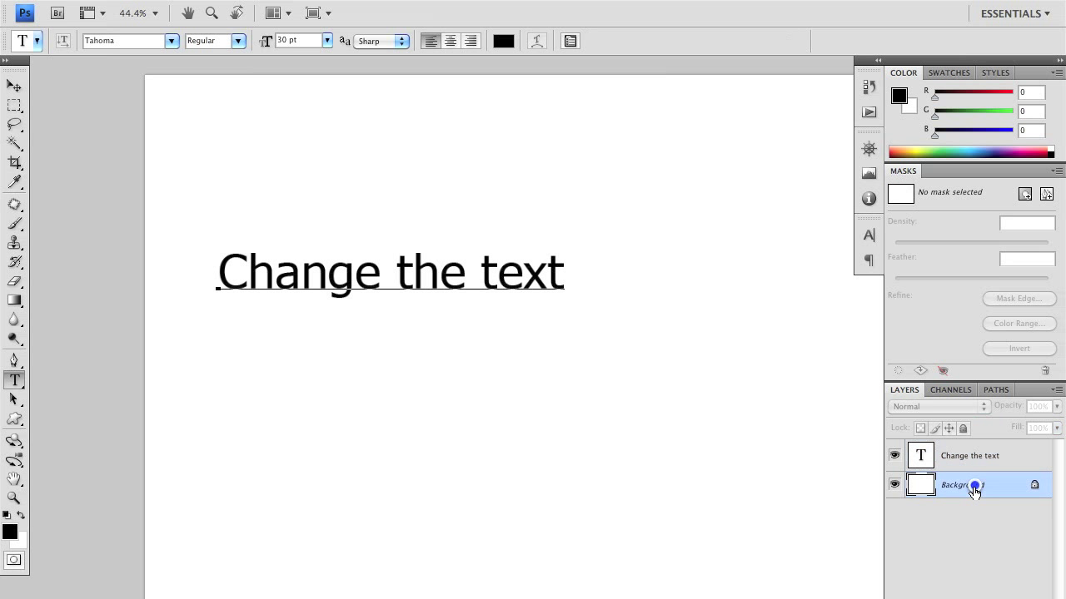
left_click(969, 456)
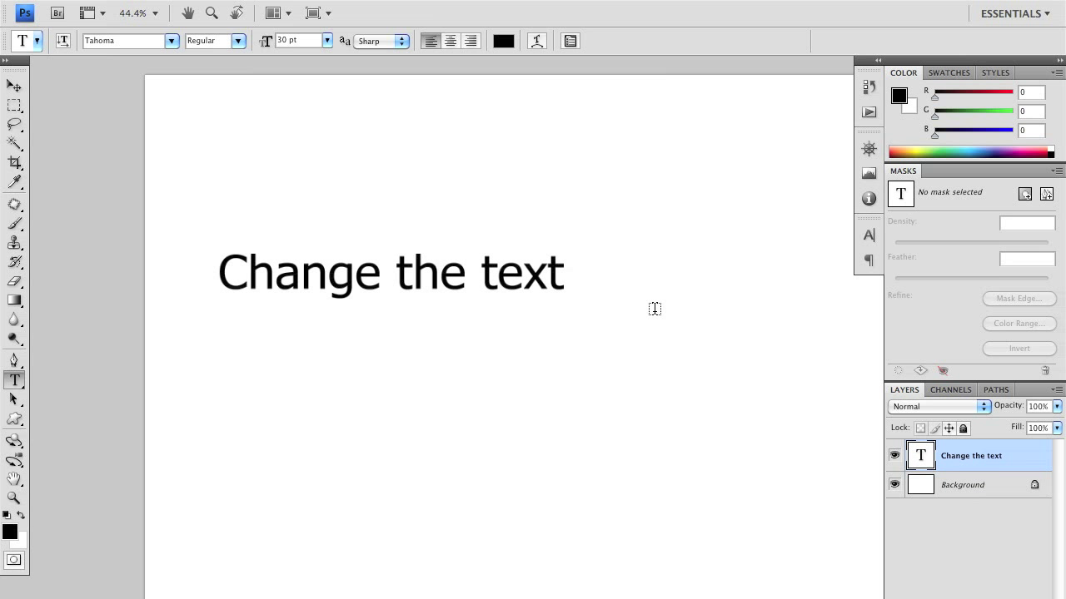
key("cmd+t")
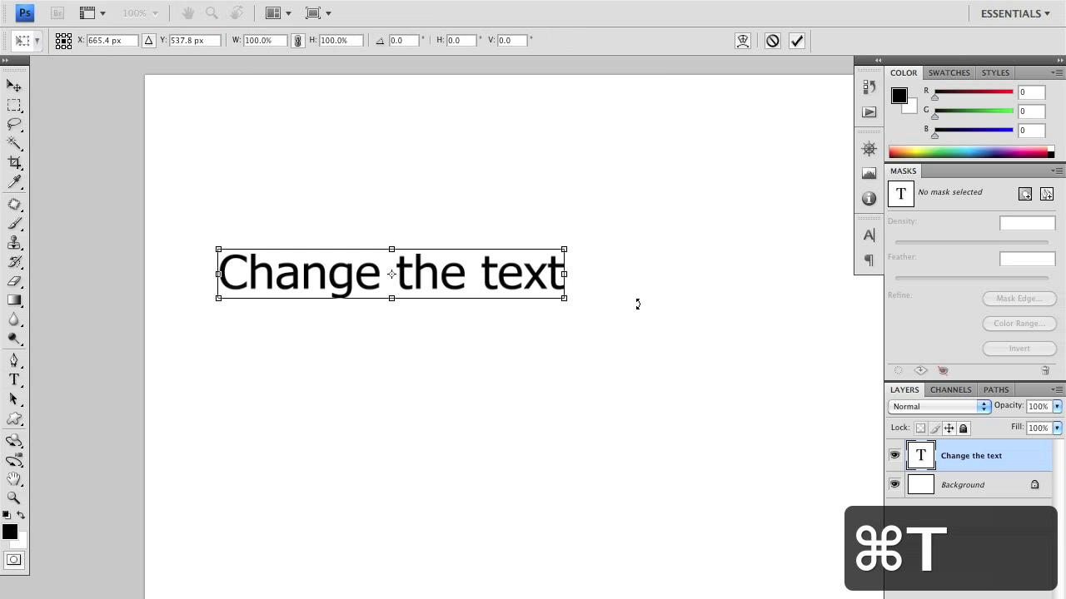
mouse_move(564, 250)
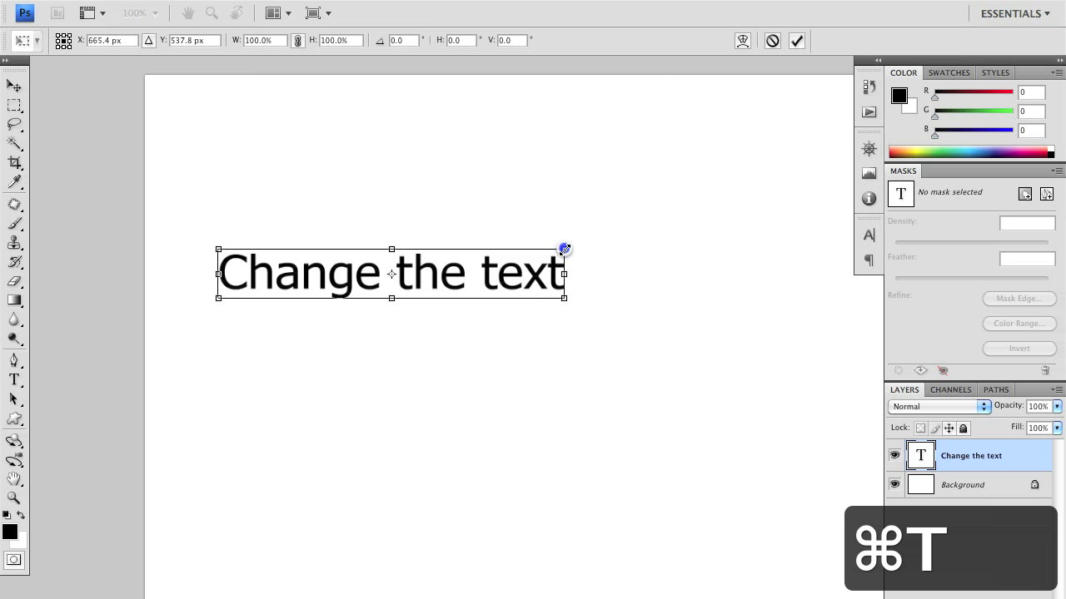
left_click_drag(564, 248, 579, 230)
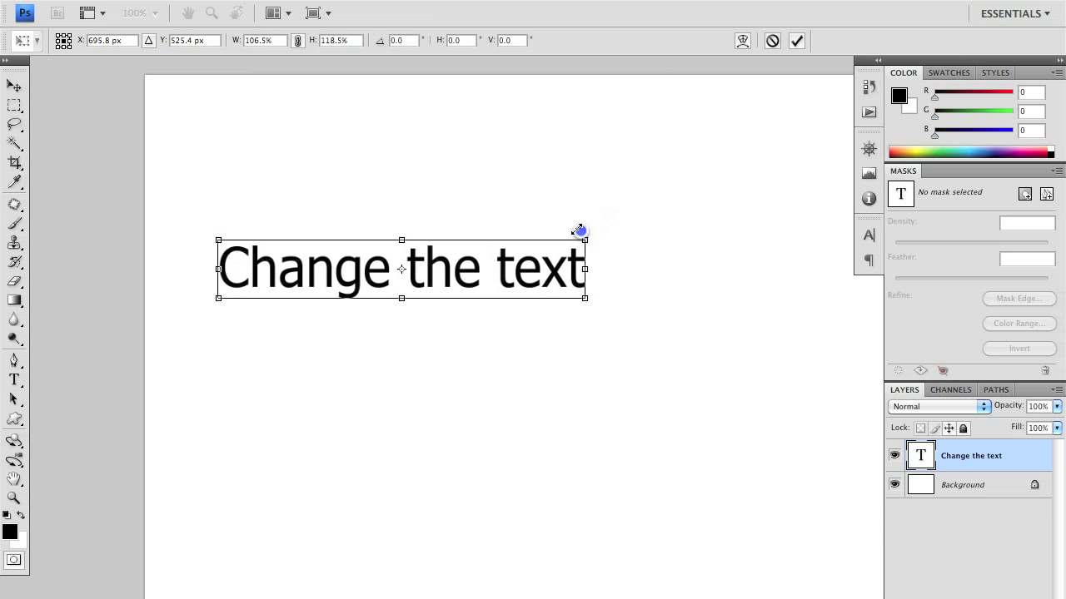
left_click_drag(579, 230, 539, 243)
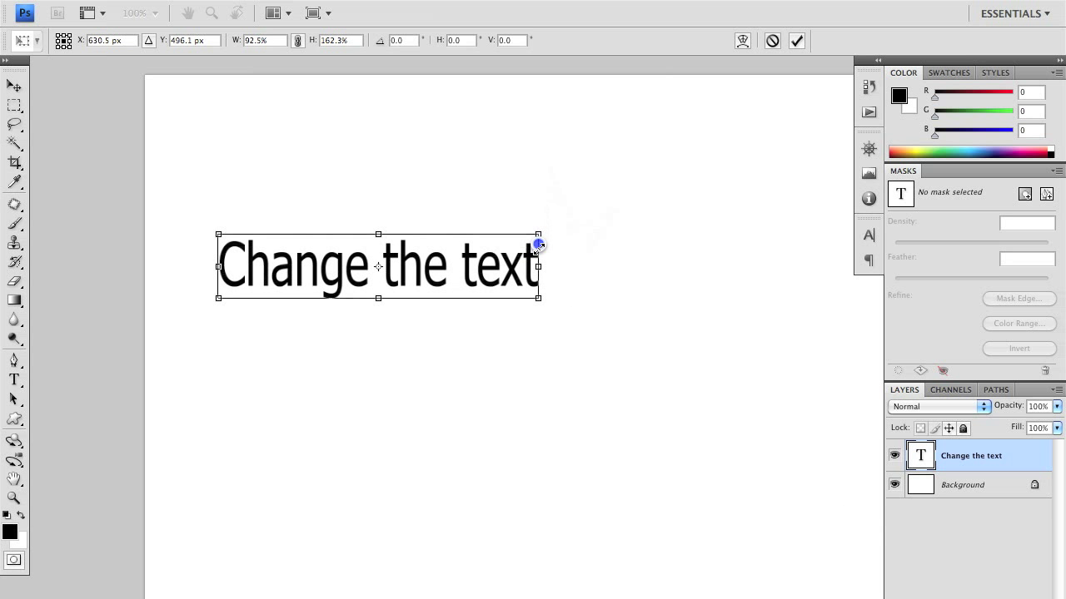
left_click_drag(540, 236, 668, 254)
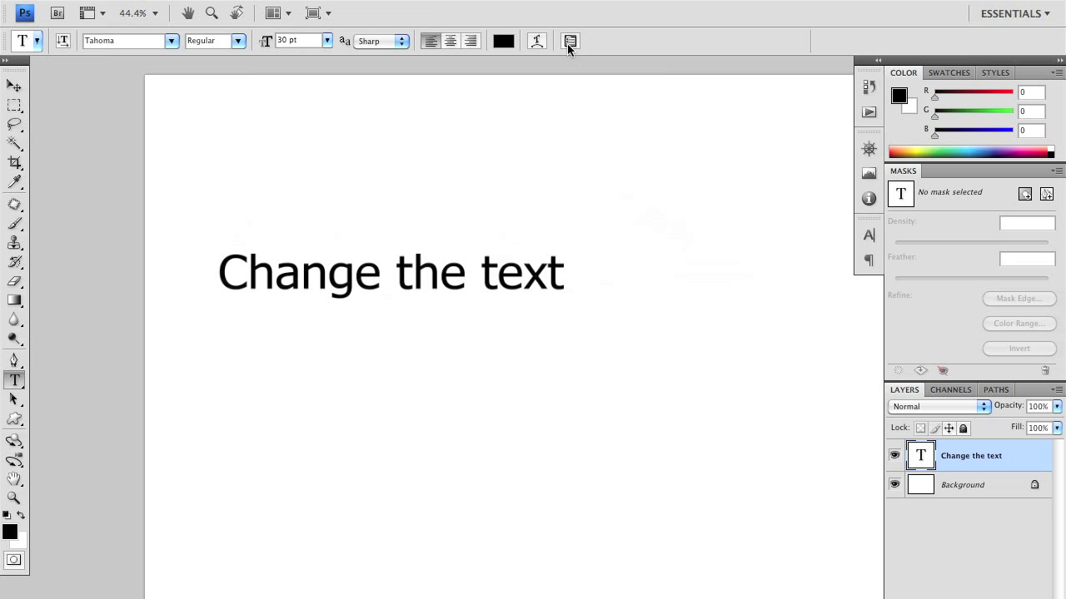
- Show the Character panel from the Window menu for styling the type
left_click(566, 4)
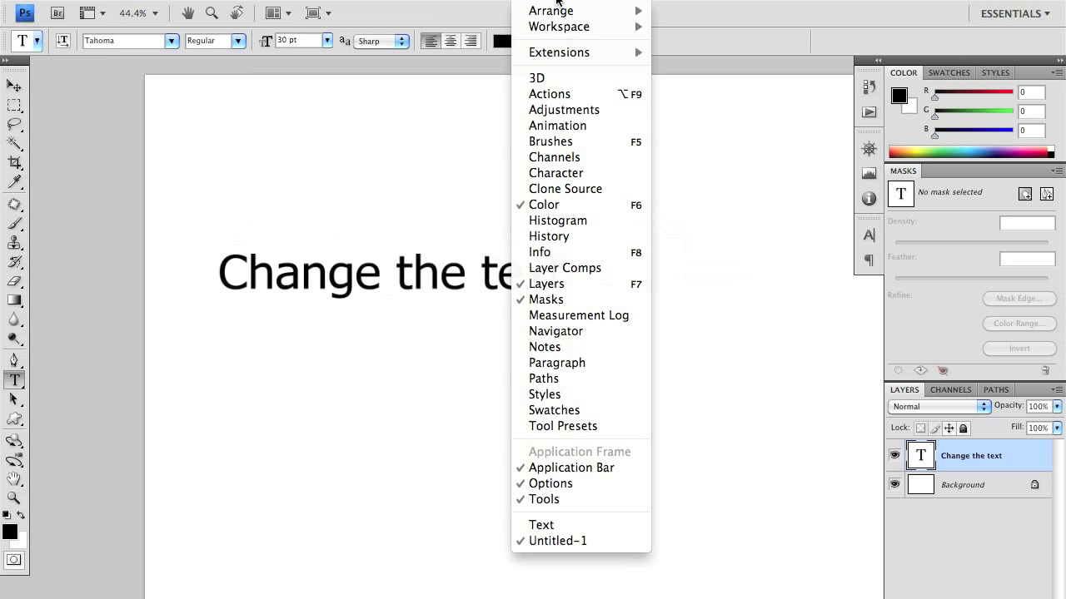
mouse_move(551, 10)
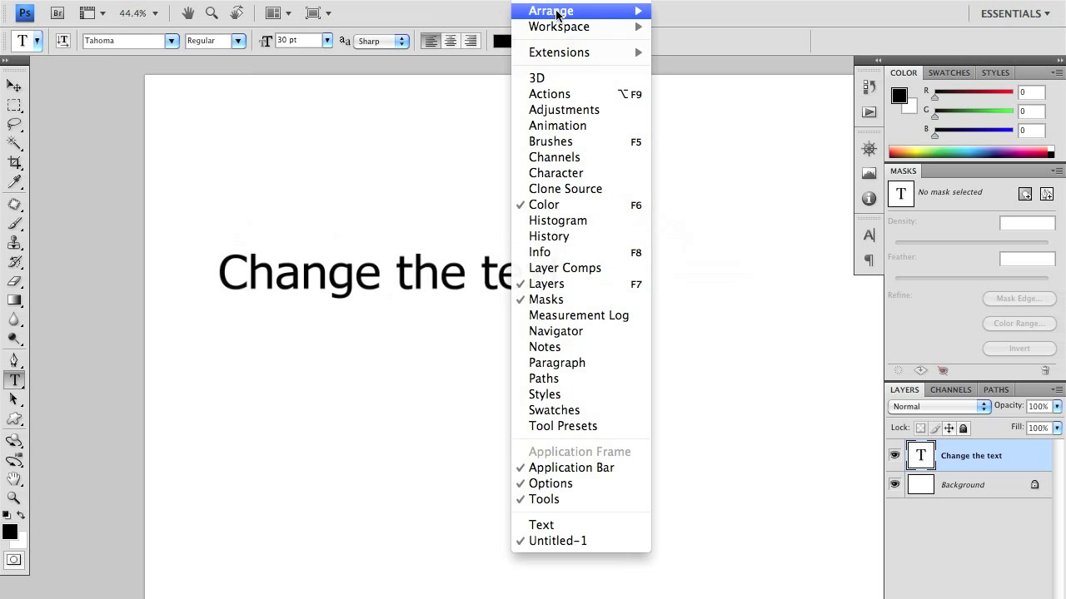
mouse_move(566, 190)
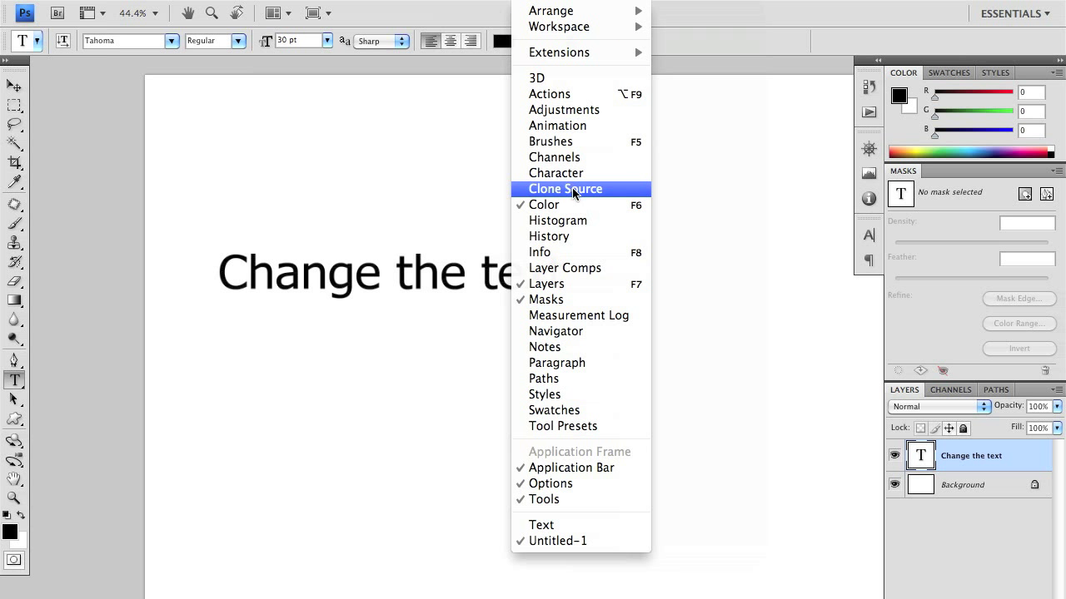
mouse_move(556, 172)
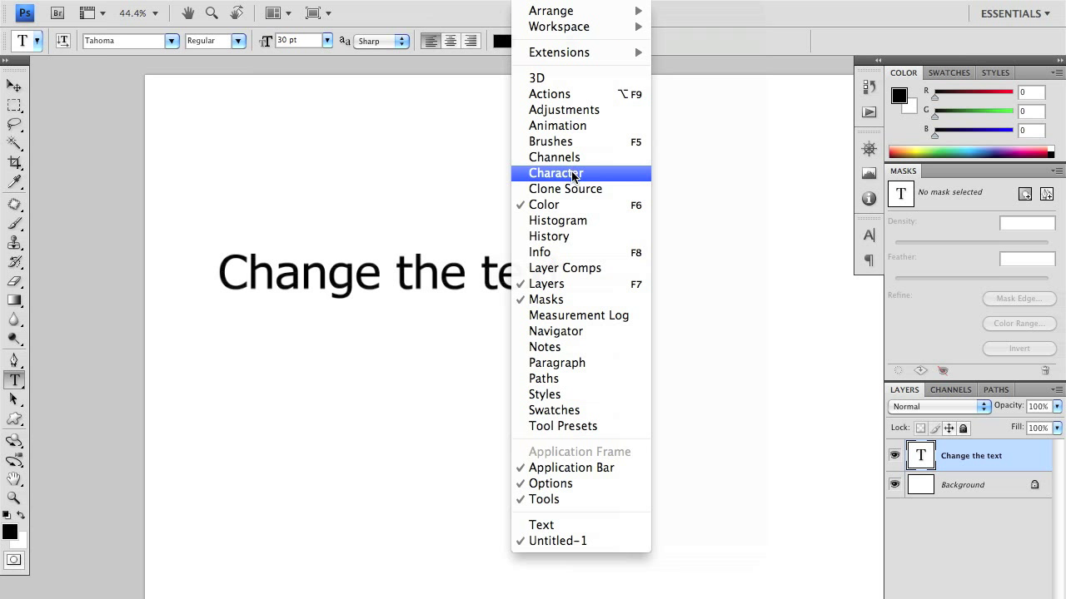
mouse_move(589, 180)
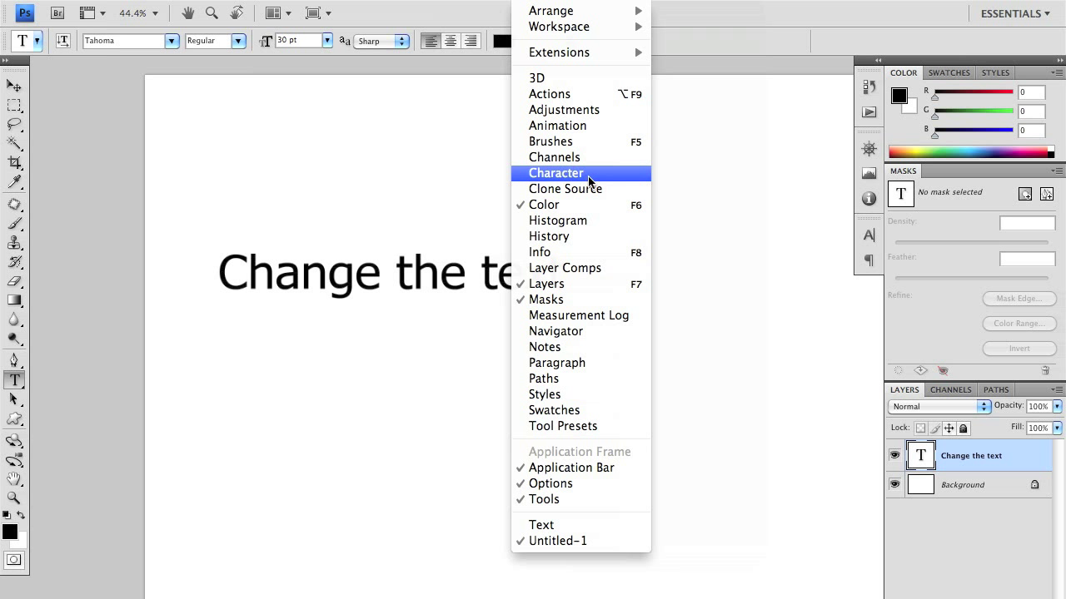
left_click(556, 171)
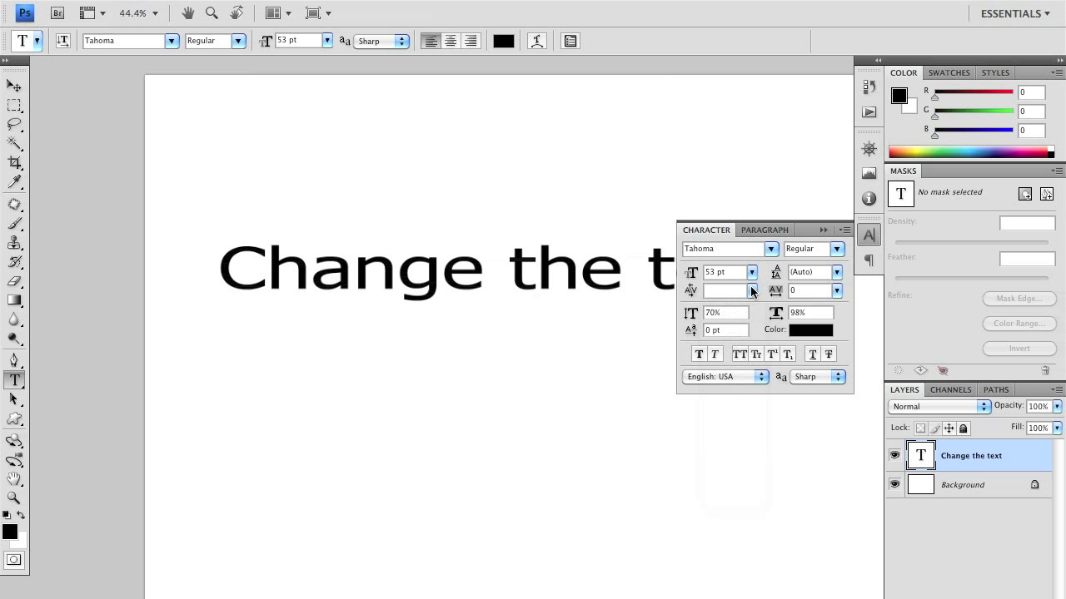
mouse_move(781, 269)
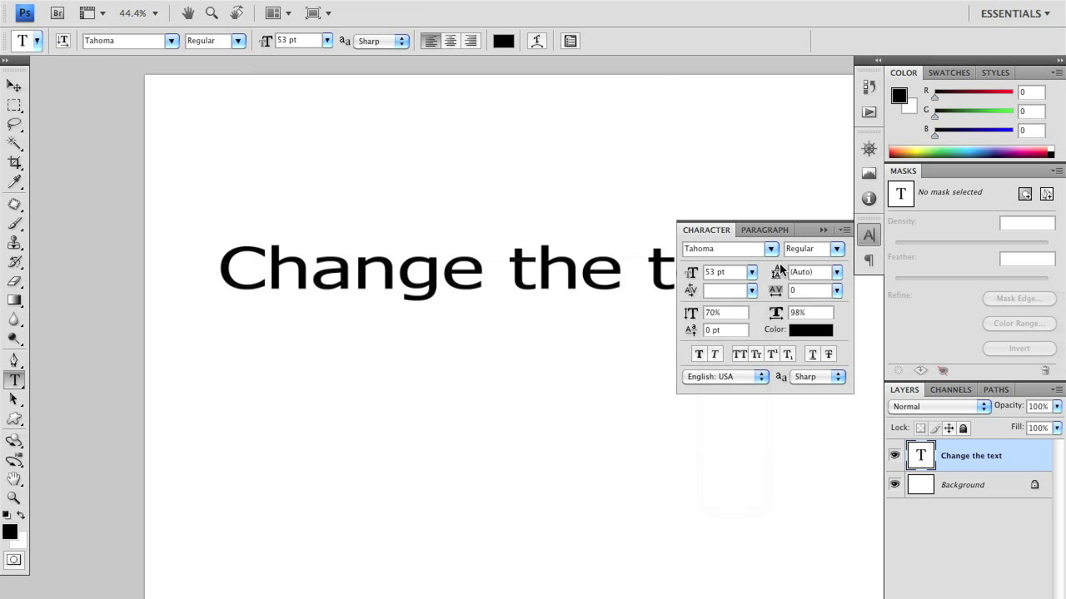
mouse_move(763, 369)
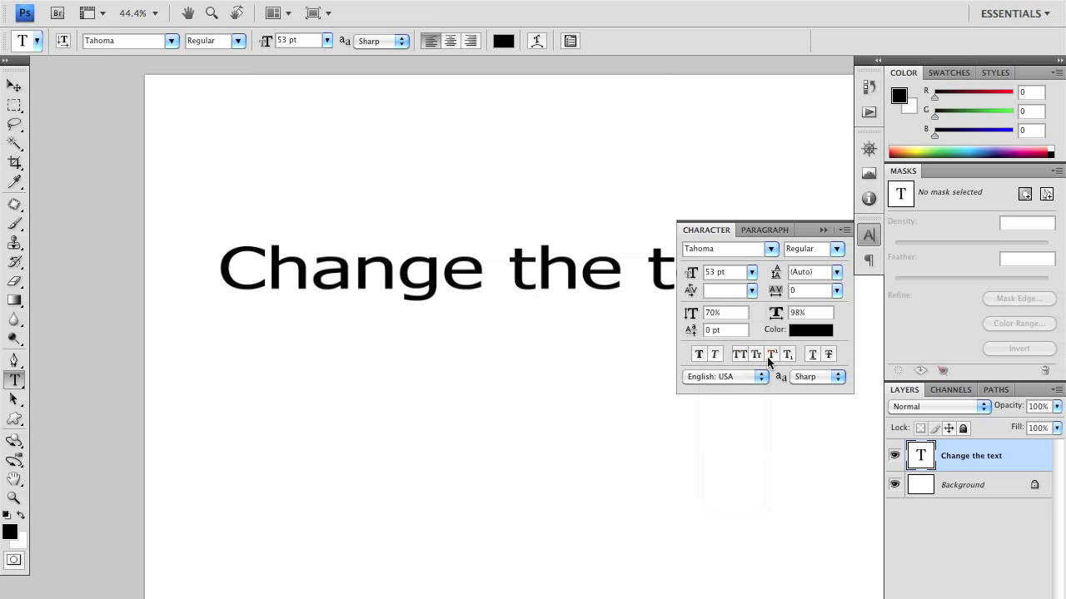
- Set the type in All Caps as 'CHANGE THE TEXT', leaving Faux Italic off so it stays upright
left_click(756, 353)
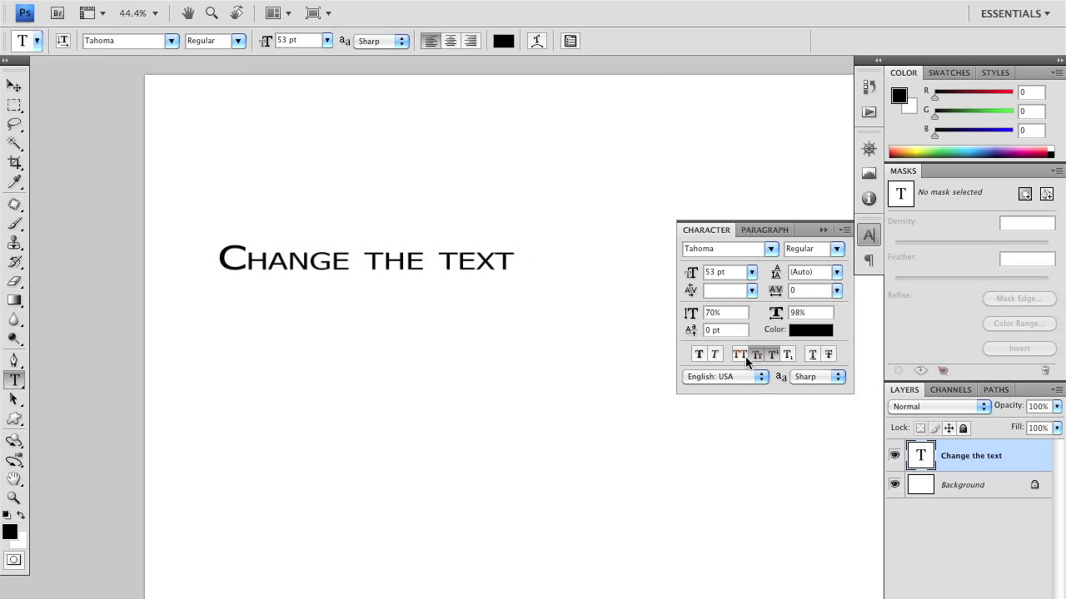
left_click(713, 353)
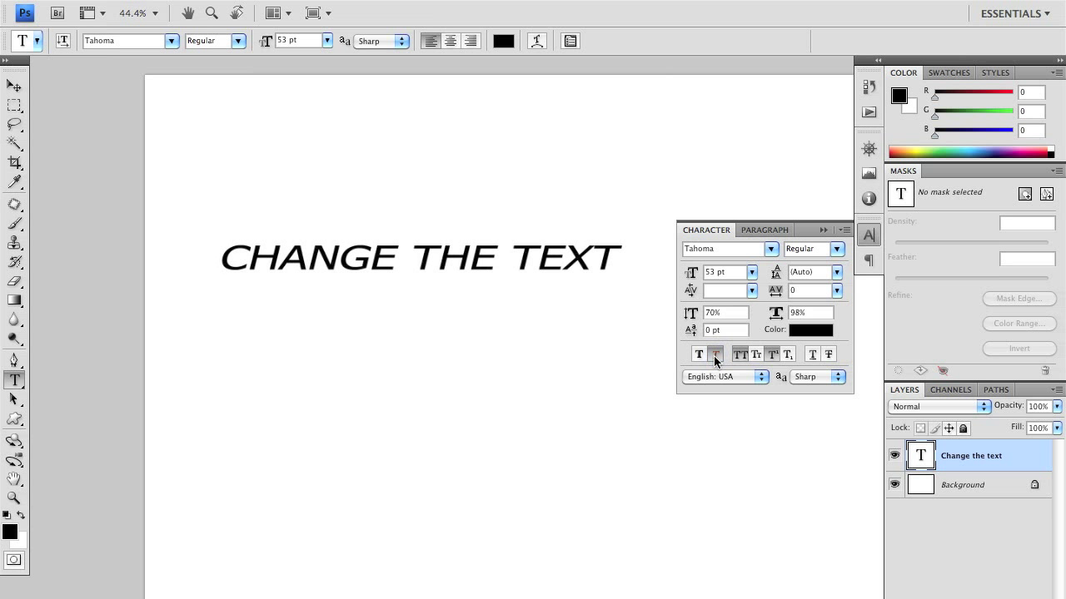
left_click(739, 353)
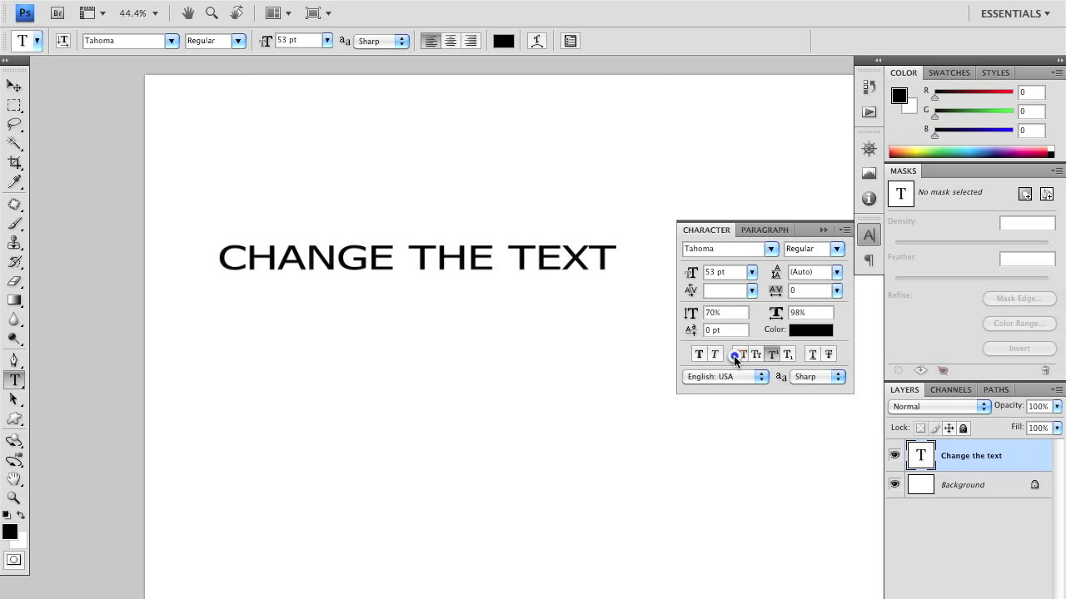